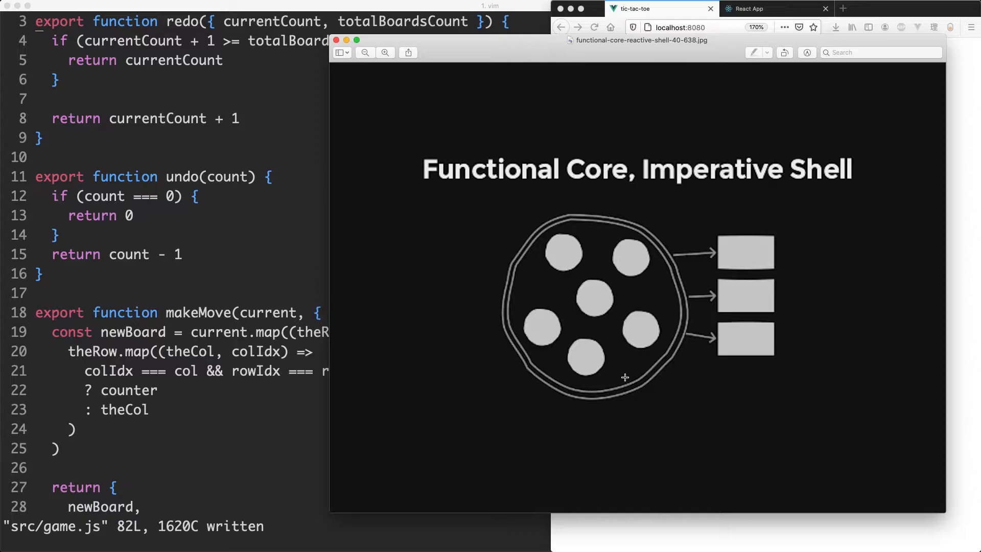
mouse_move(554, 285)
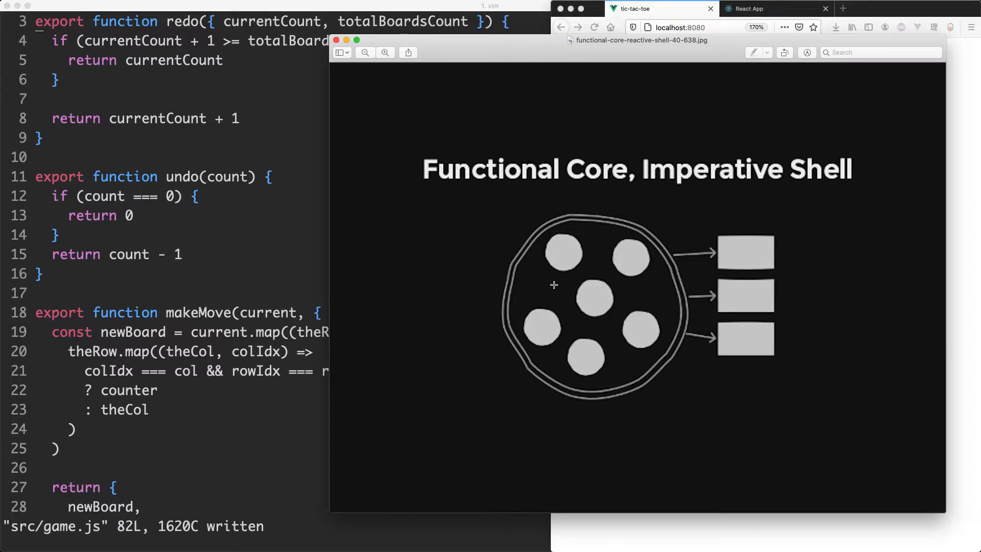
mouse_move(622, 336)
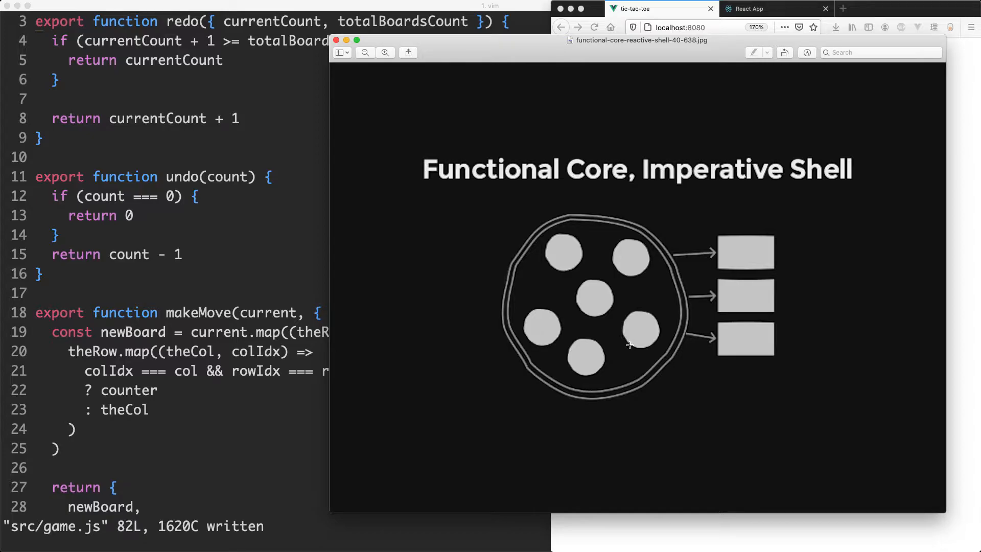
mouse_move(284, 264)
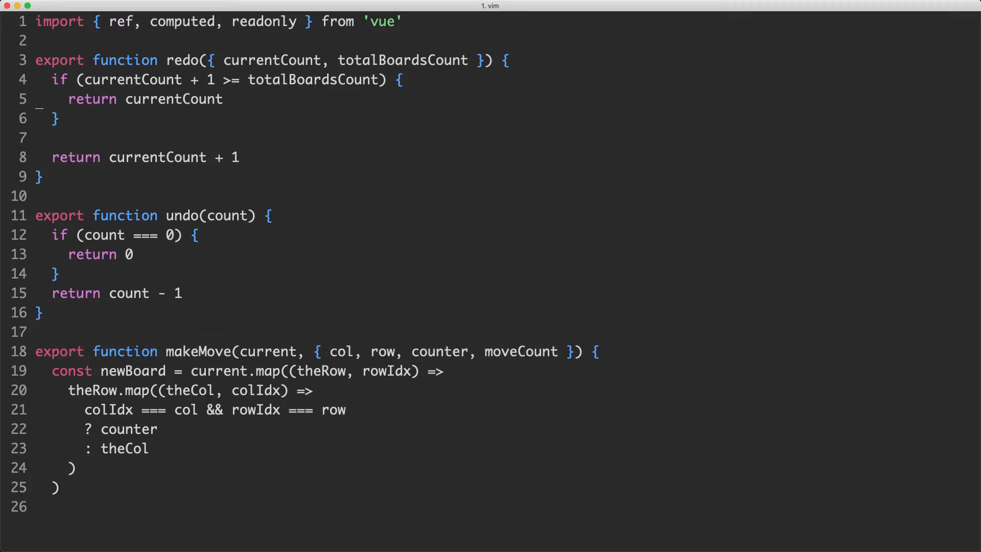
Add a '// Functional' comment above redo, labelling the pure redo, undo and makeMove functions.
text(.value)
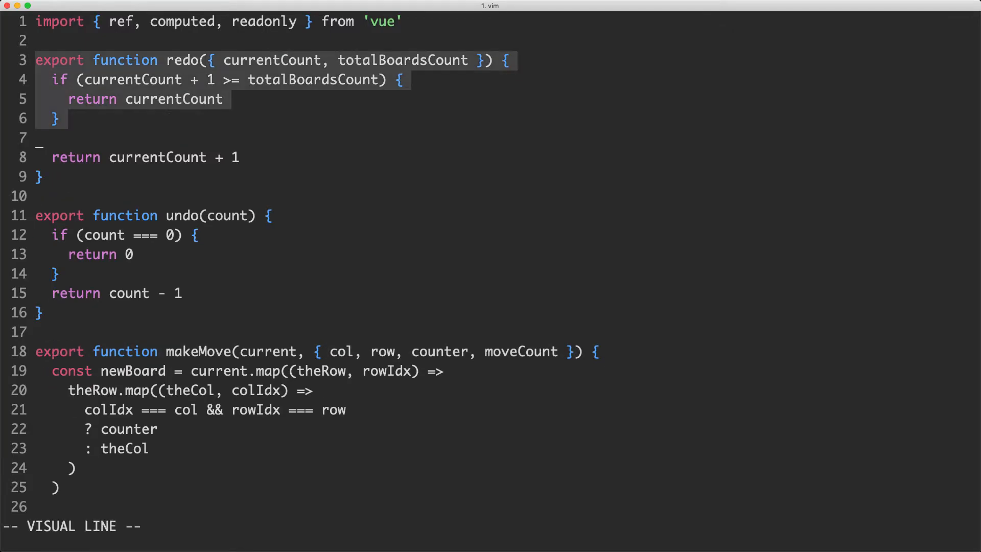
key(Escape)
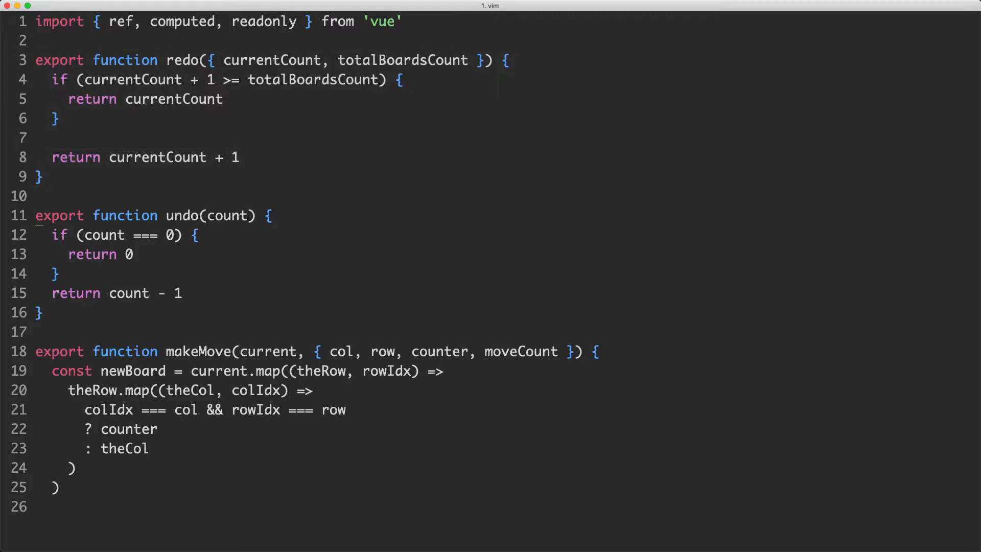
key(V)
text(// F)
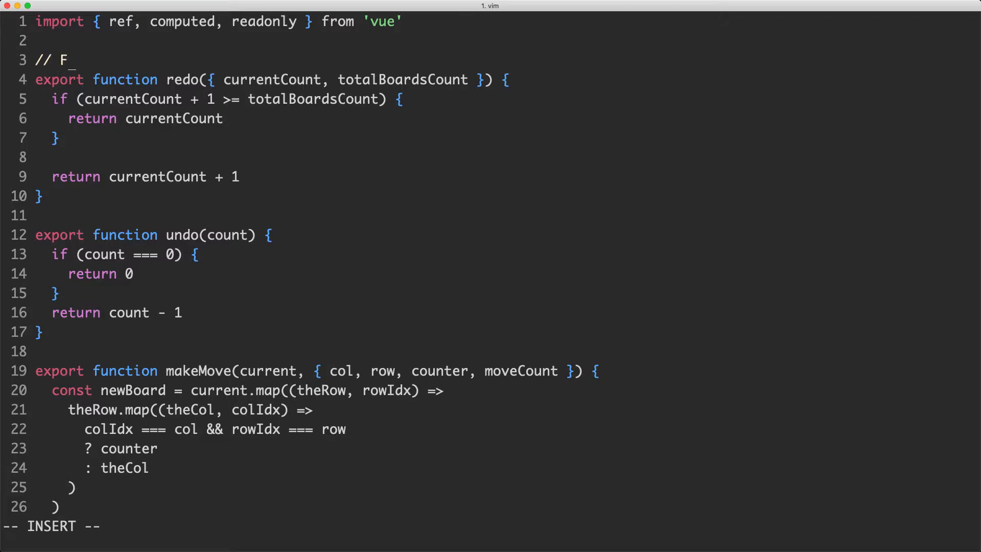
text(unctional)
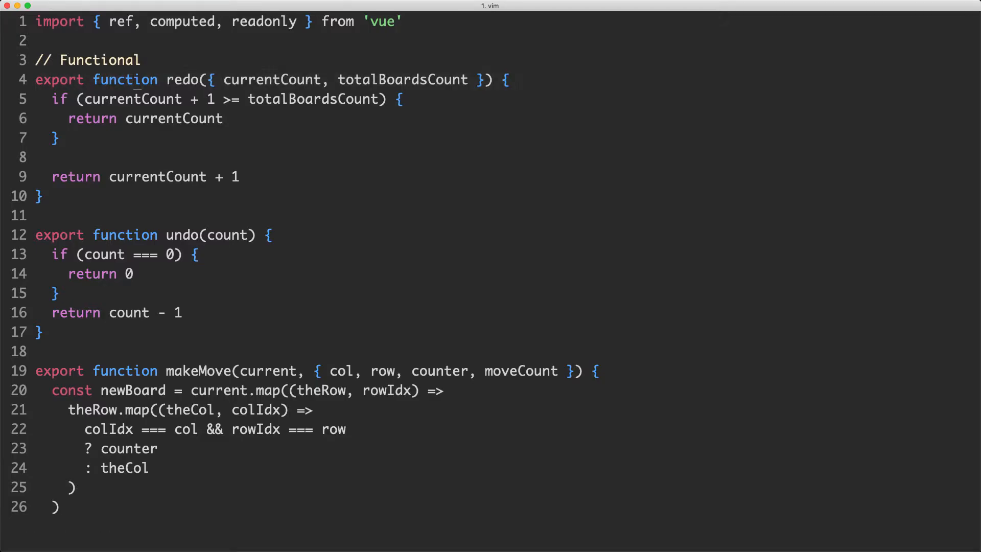
Add a '// Imperial' comment above the useTicTacToe hook.
scroll(down, 3)
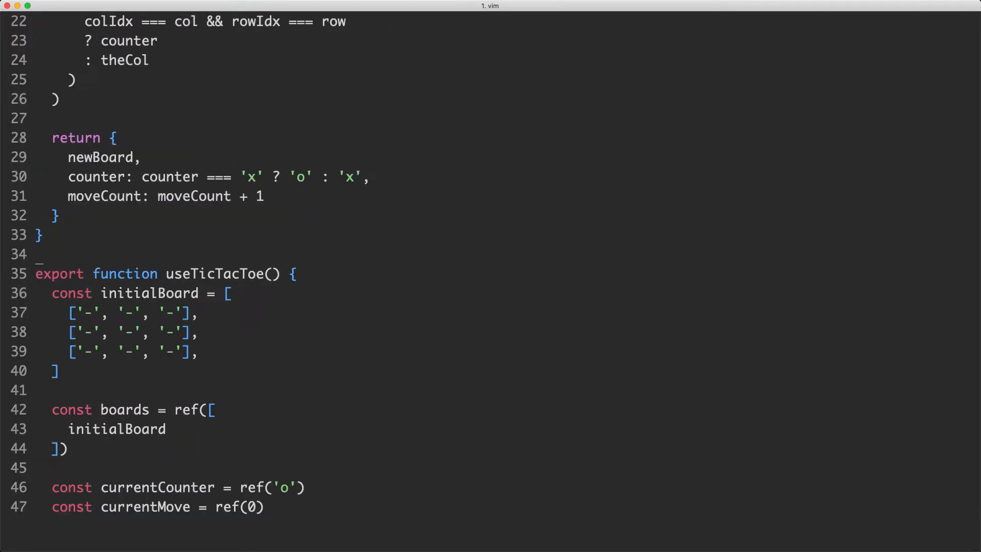
text(//)
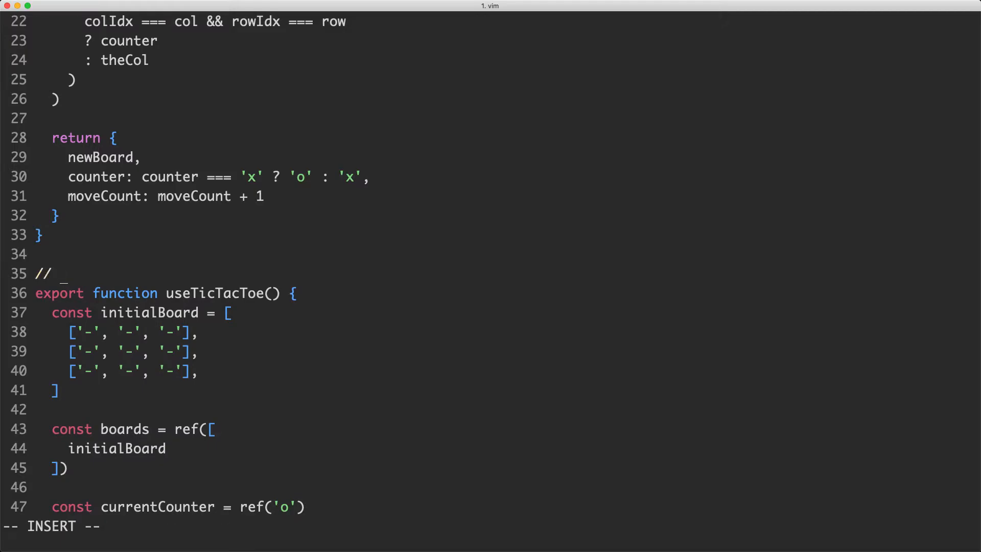
text(Imperial)
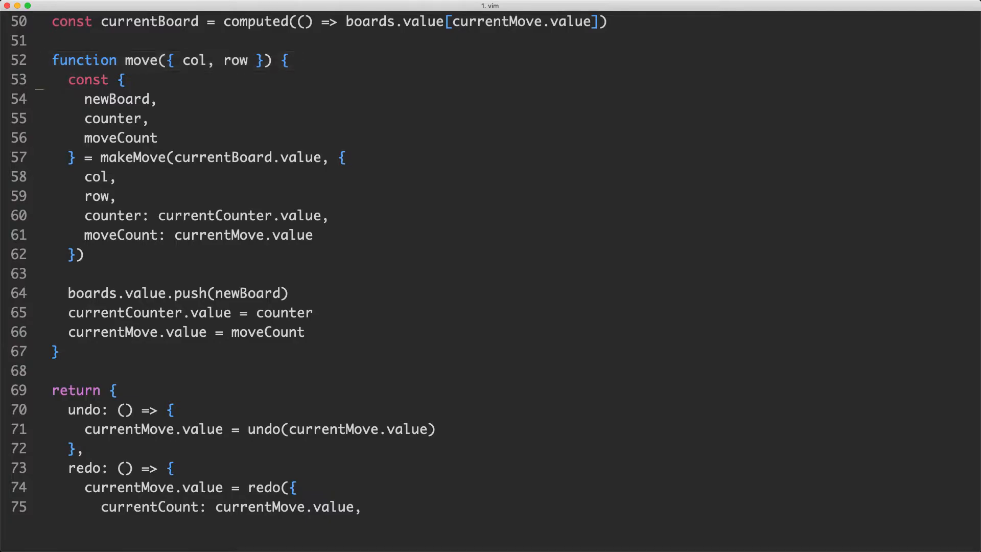
Highlight the makeMove arguments and the new-board push line in move().
key(V)
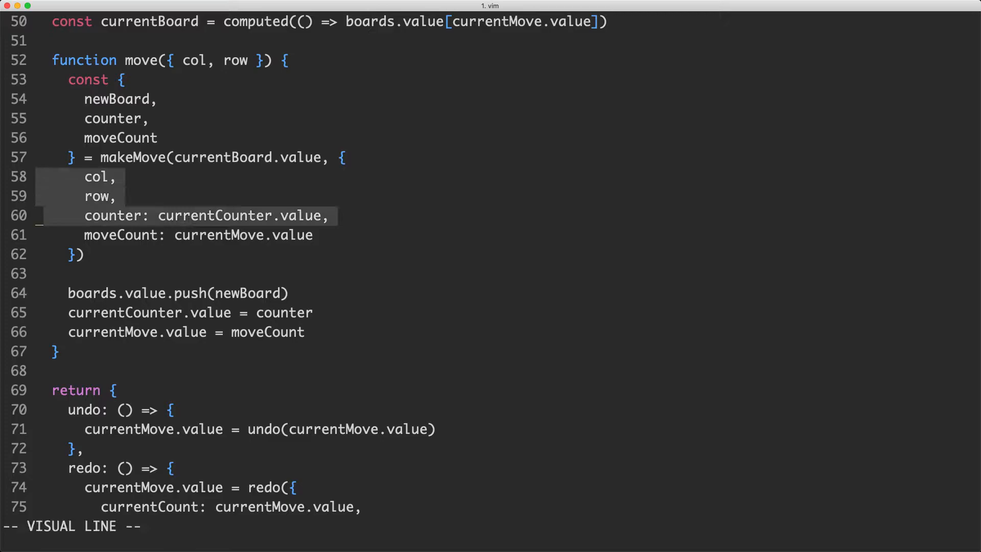
key(Escape)
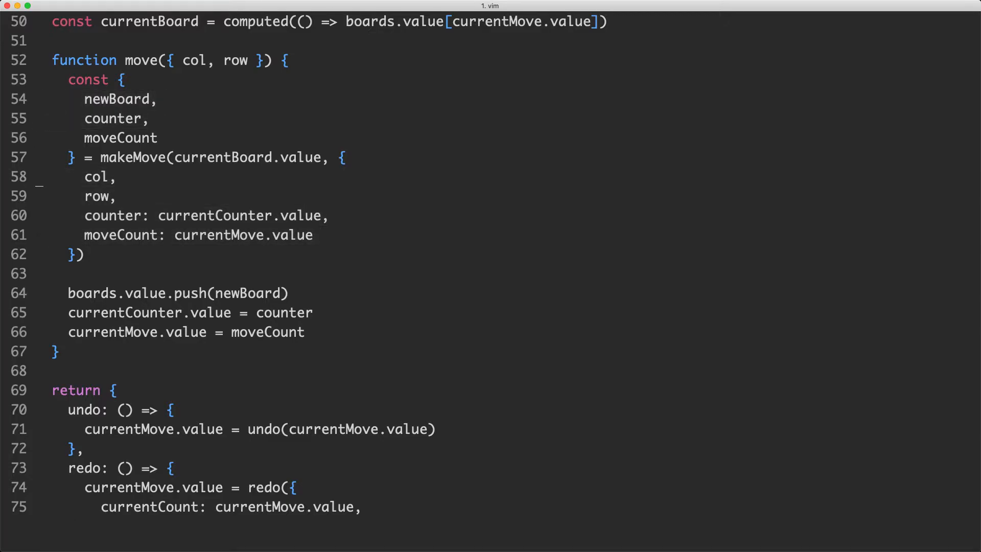
key(V)
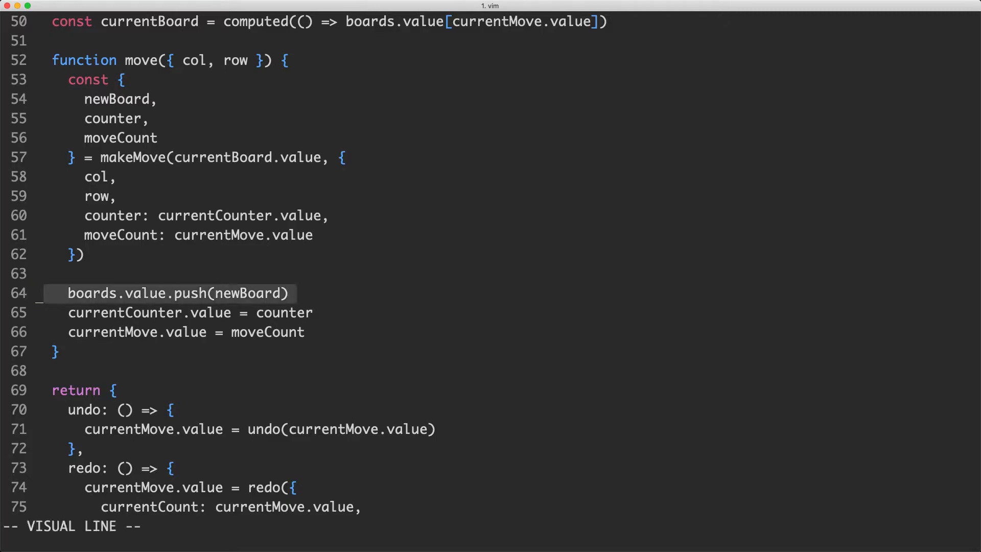
key(Escape)
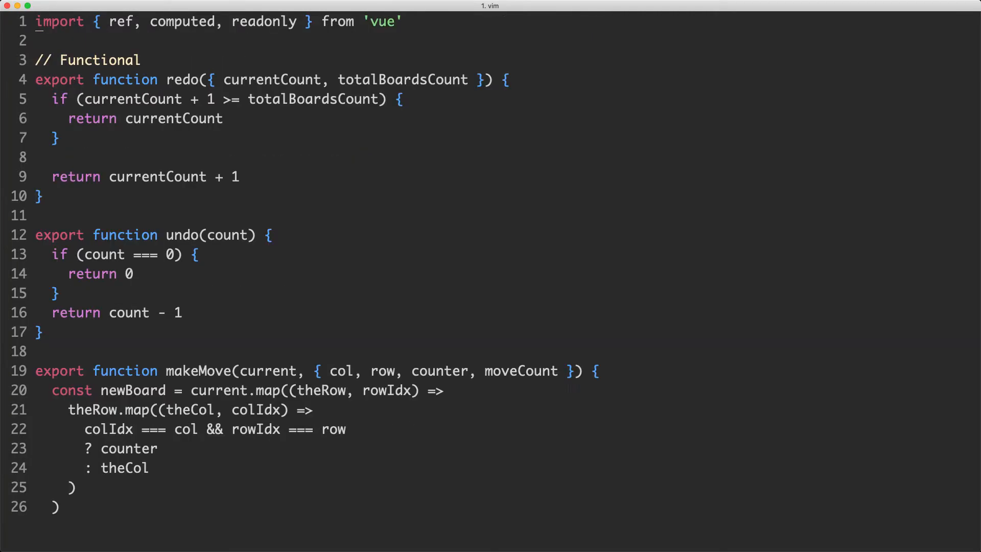
scroll(down, 3)
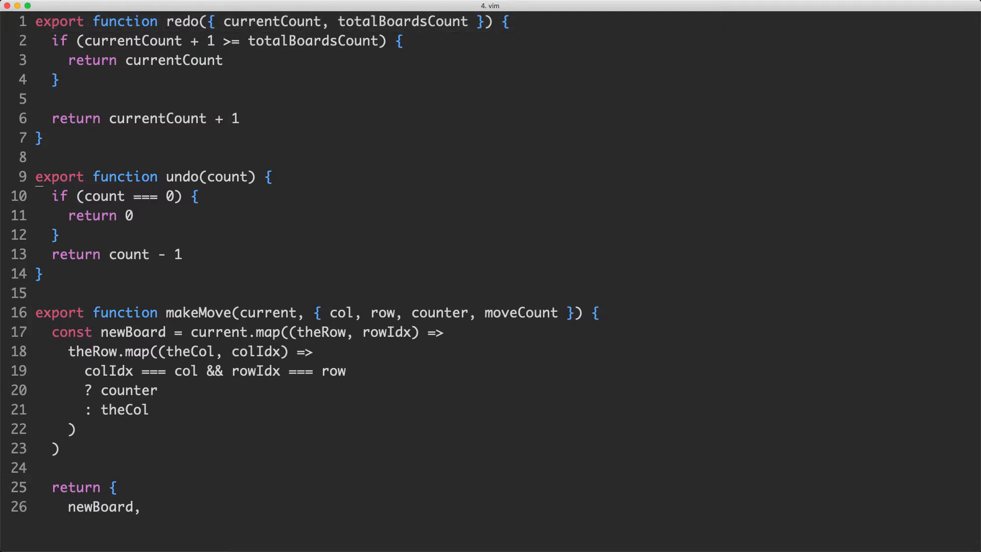
Find 'appjs' in the CtrlP fuzzy finder to open src/App.js.
scroll(down, 3)
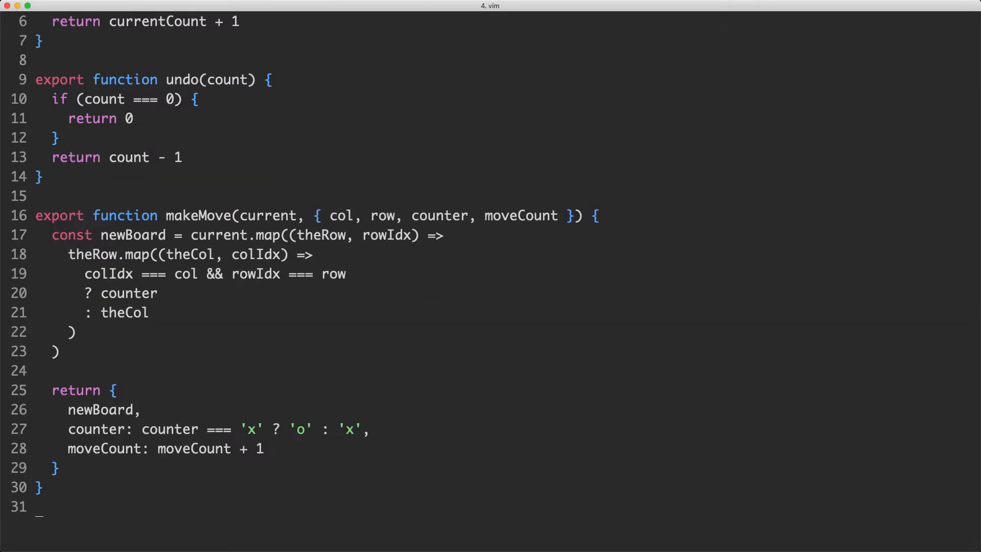
text(appjs)
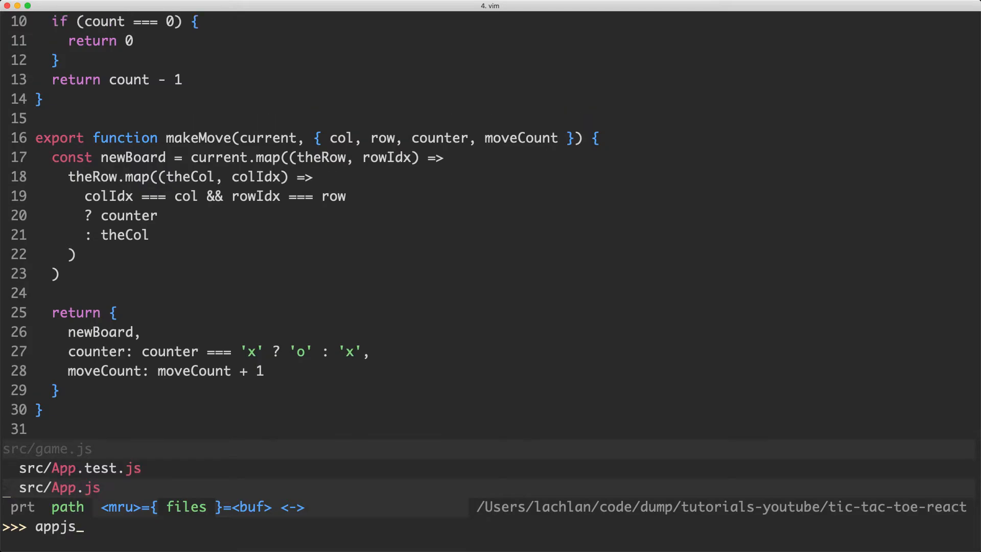
key(Enter)
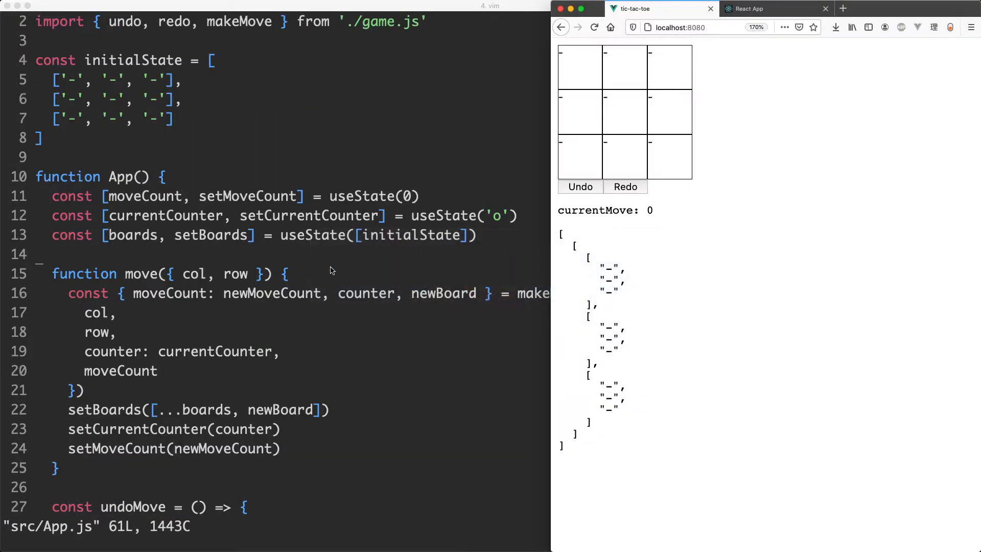
Switch to the React App tab showing the tic-tac-toe board on localhost:3000.
click(751, 9)
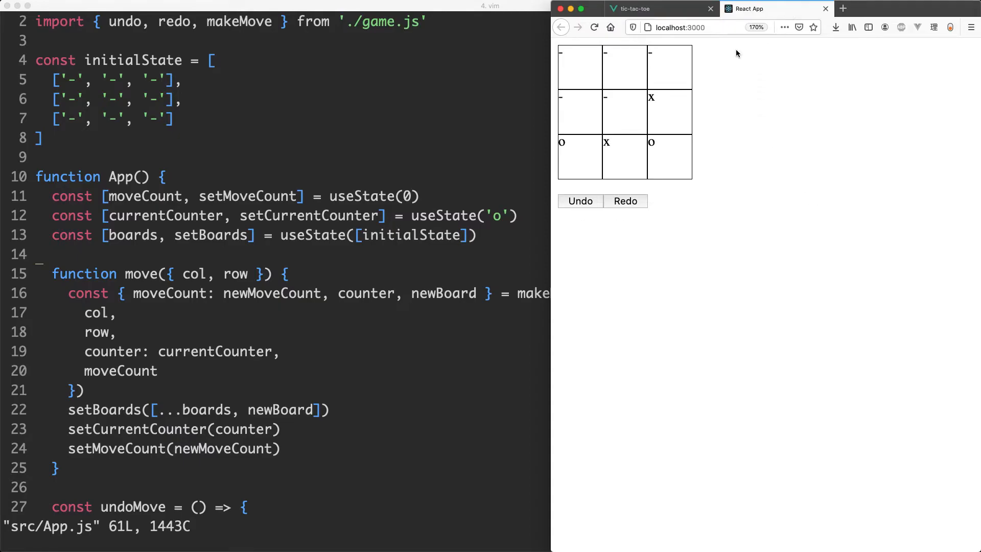
click(580, 201)
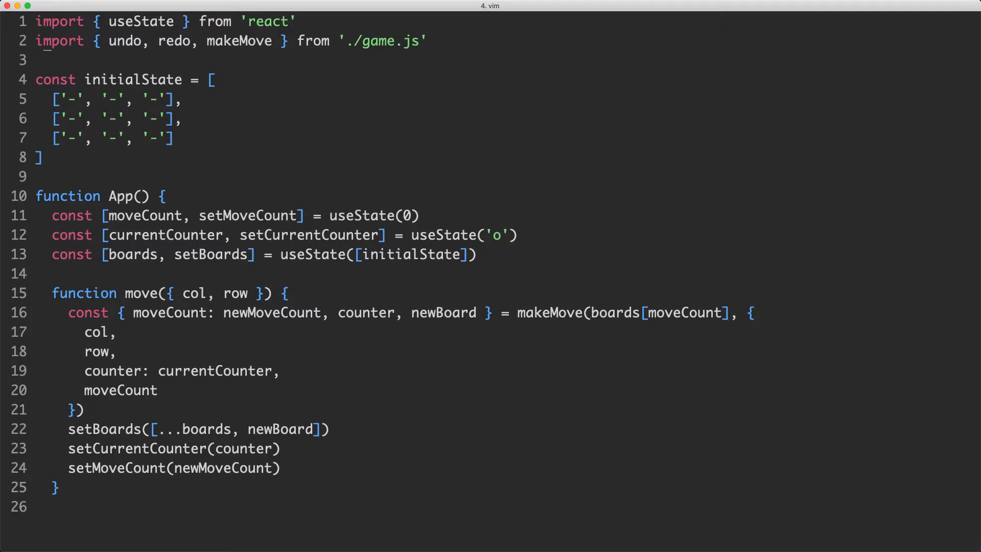
key(v)
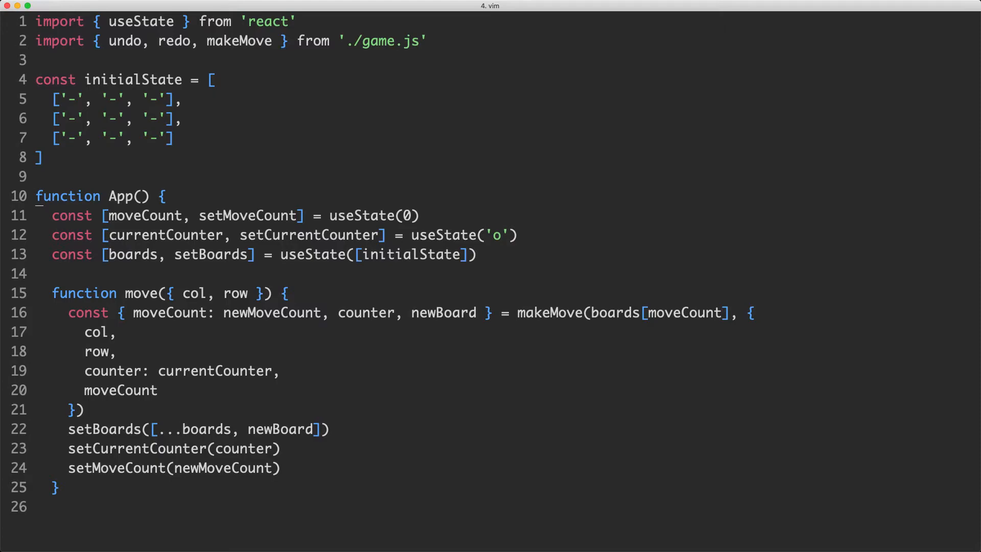
key(V)
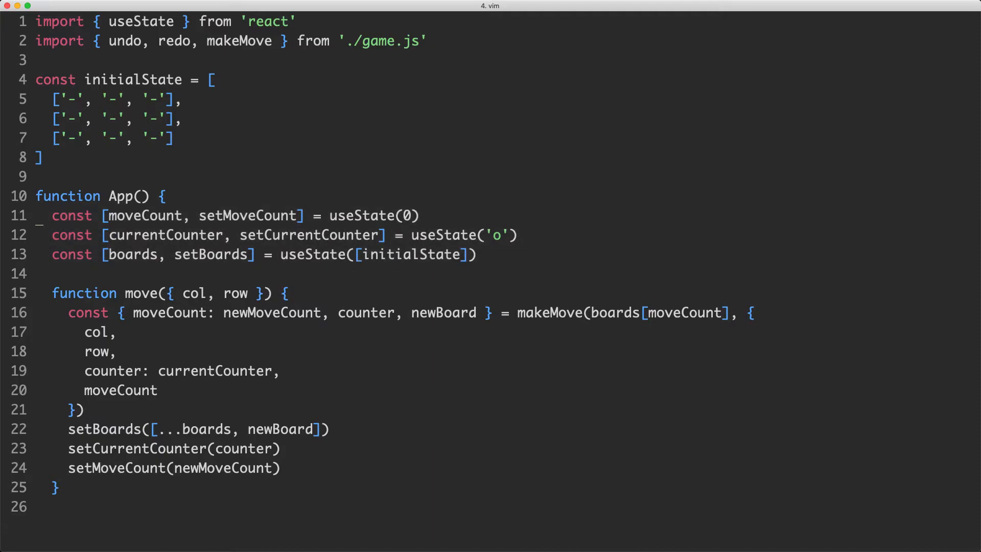
key(V)
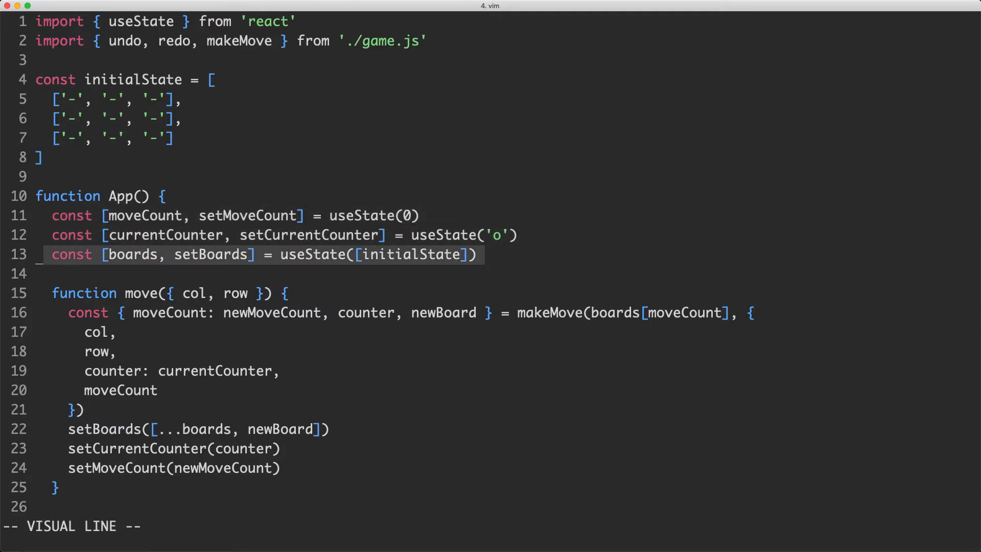
key(Escape)
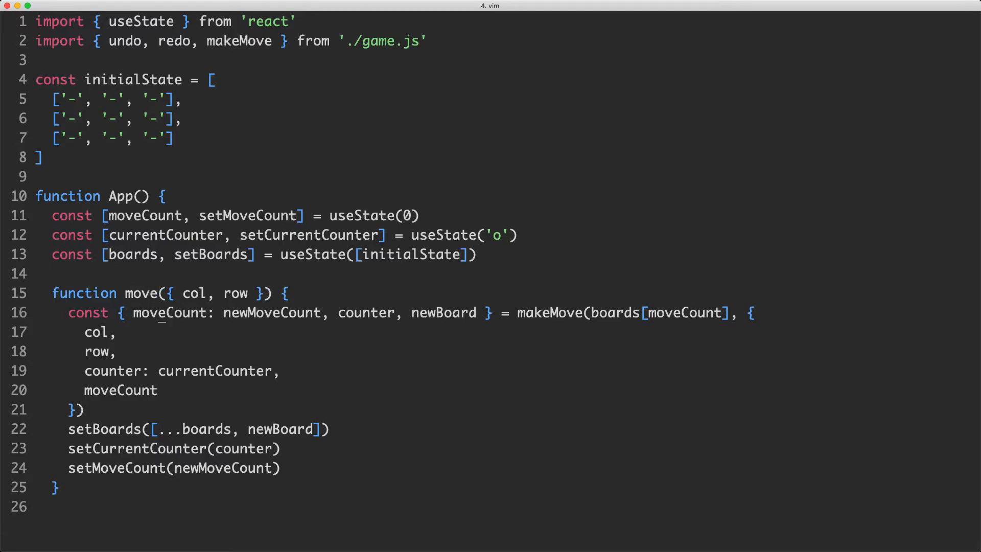
key(v)
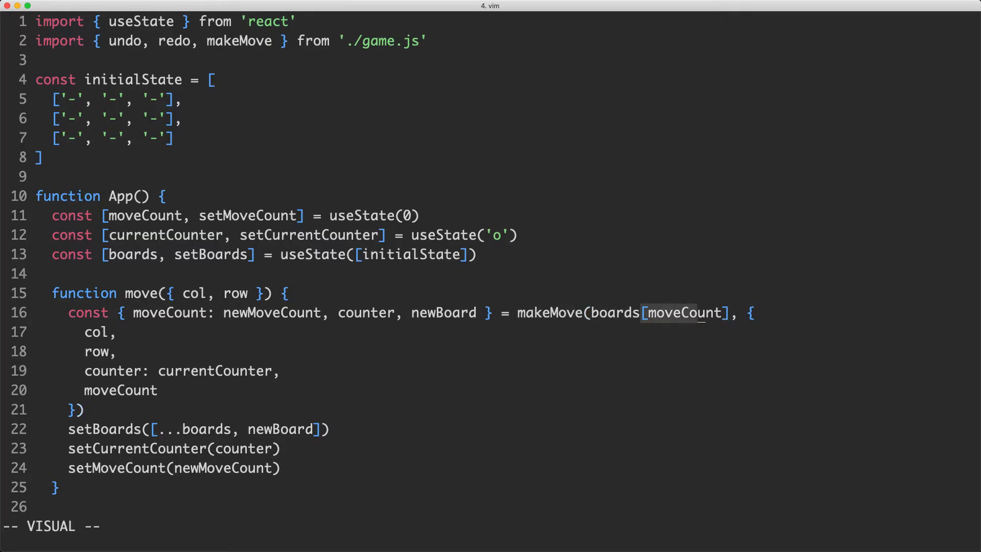
key(V)
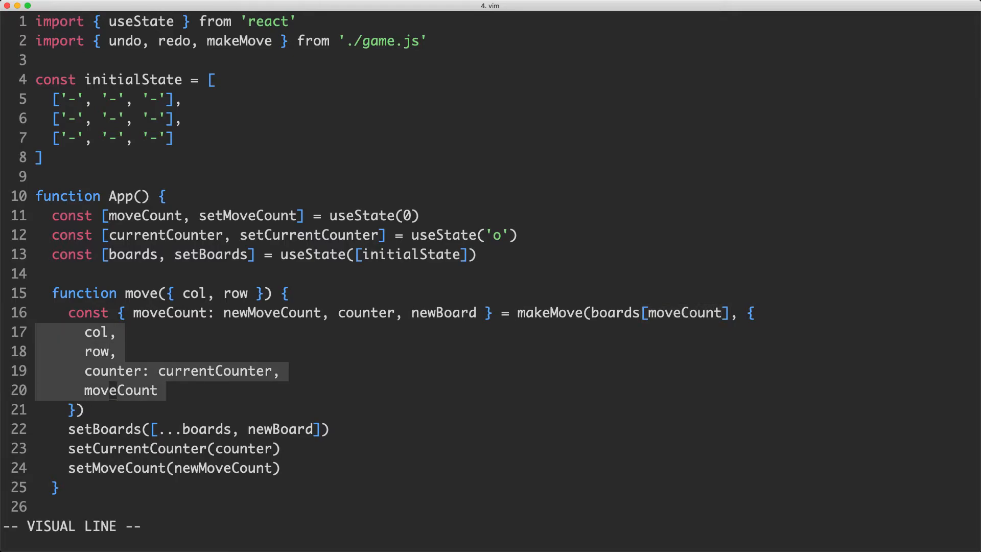
key(Escape)
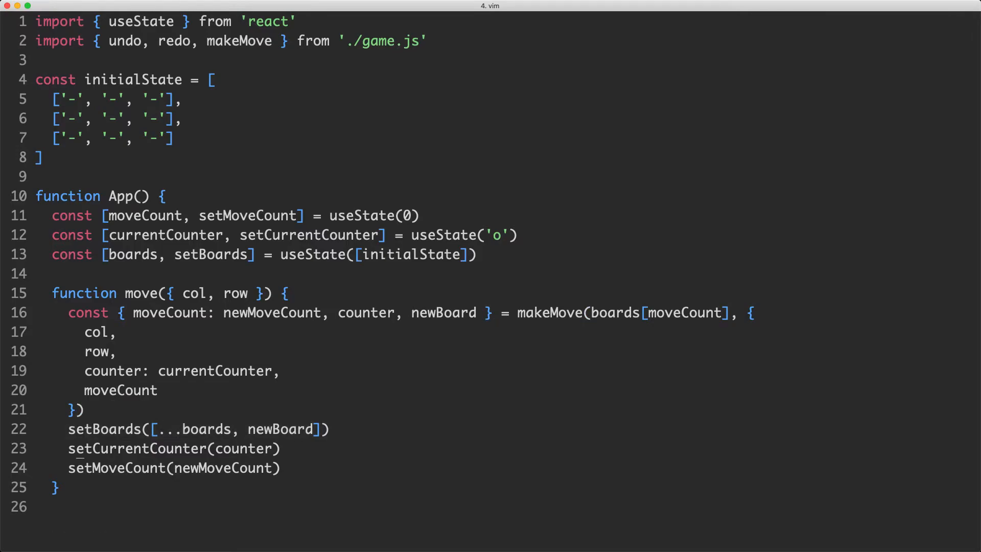
key(V)
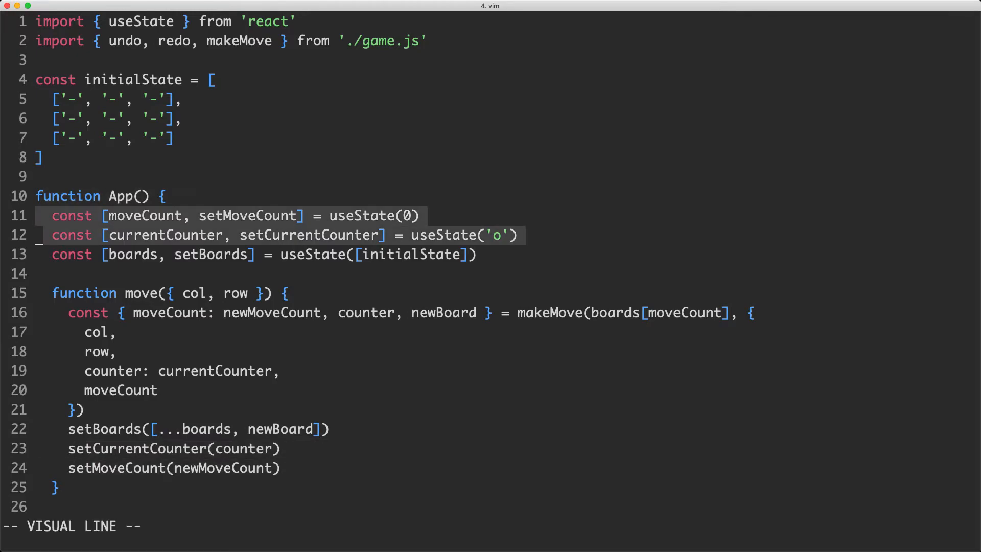
scroll(down, 3)
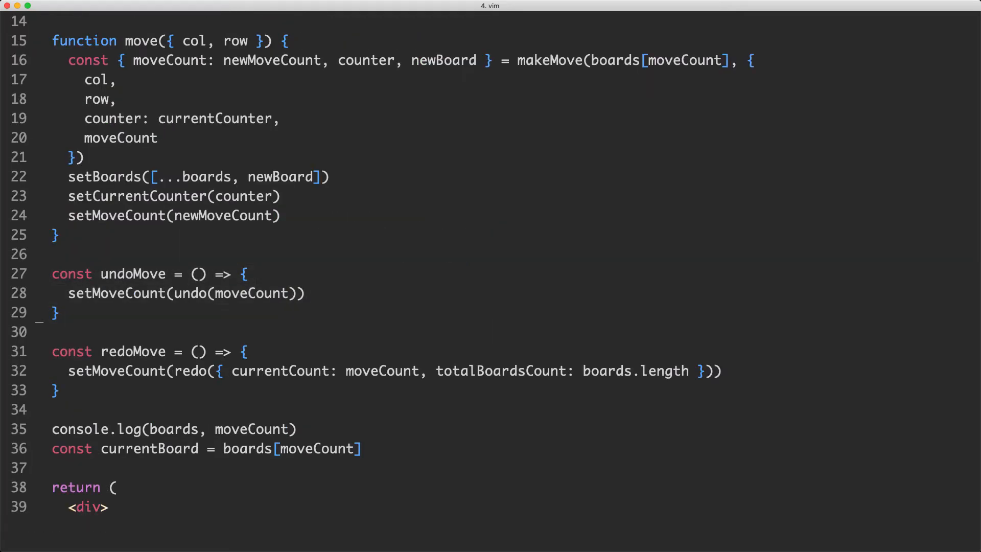
key(v)
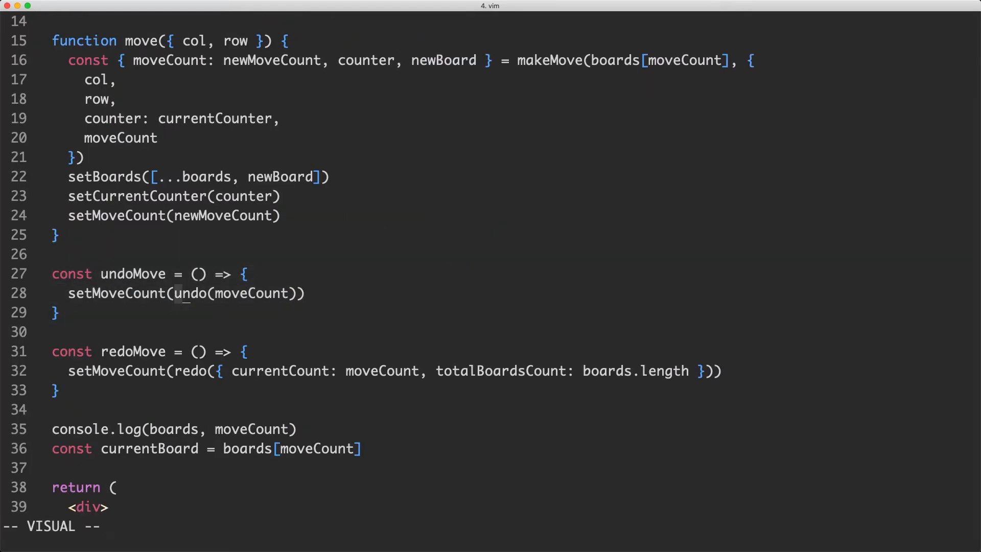
key(b)
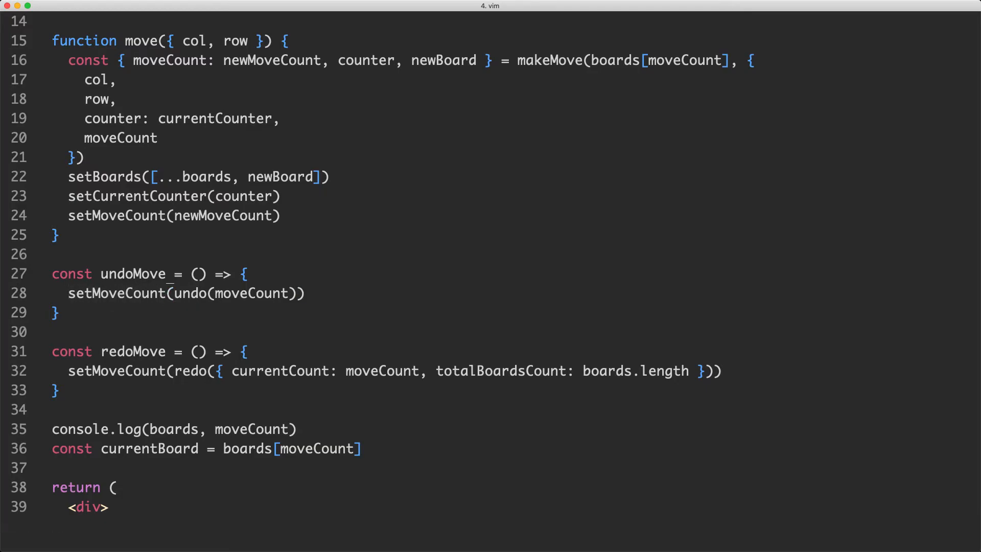
text(move.val)
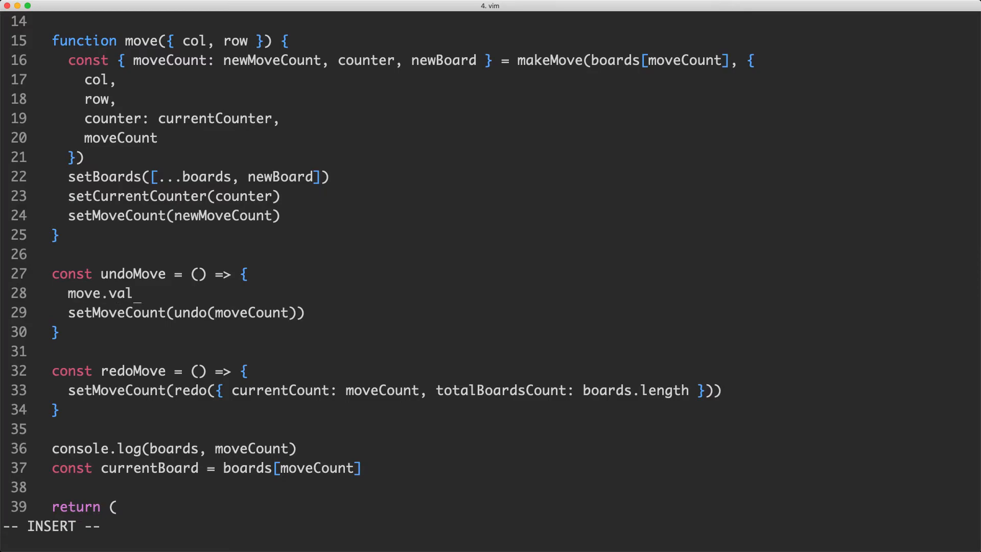
text(ue - ....)
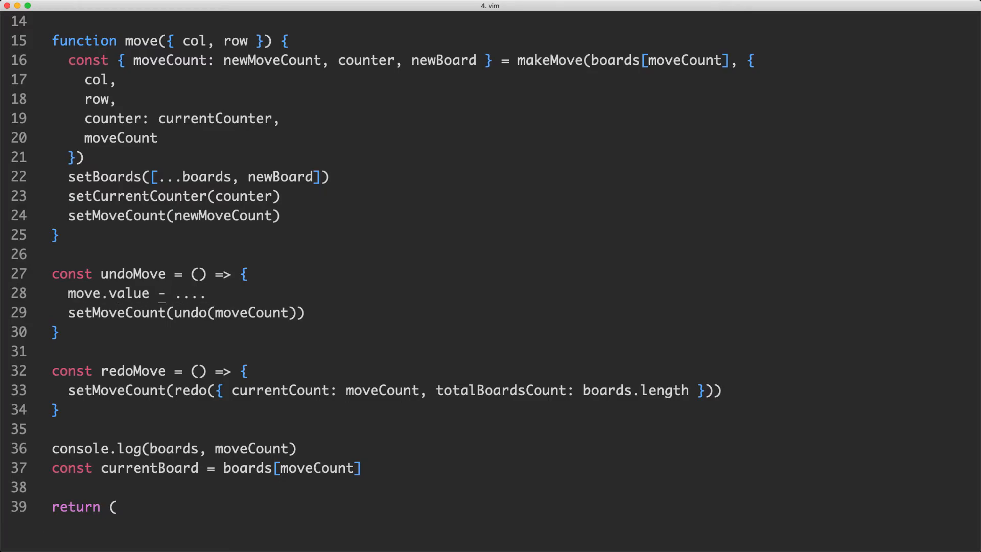
key(dd)
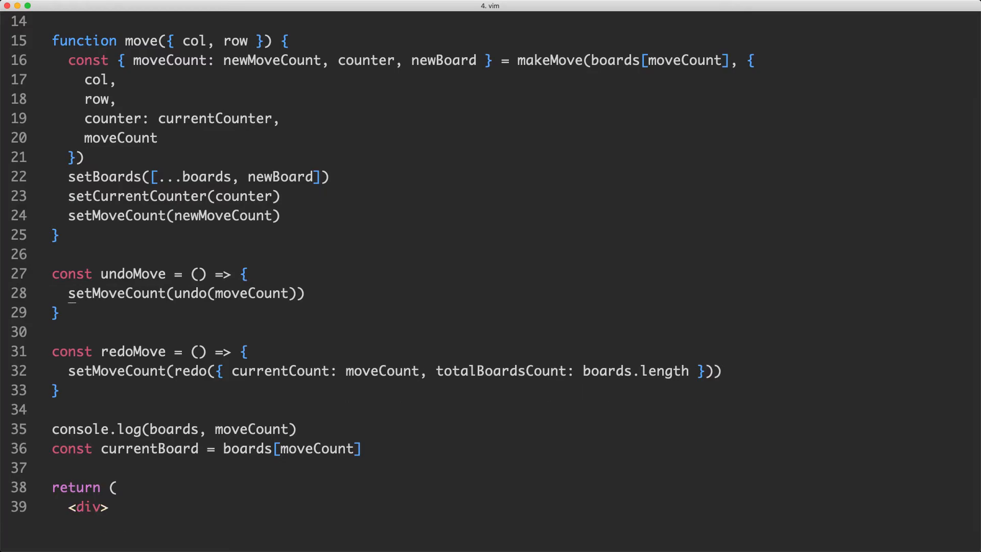
key(v)
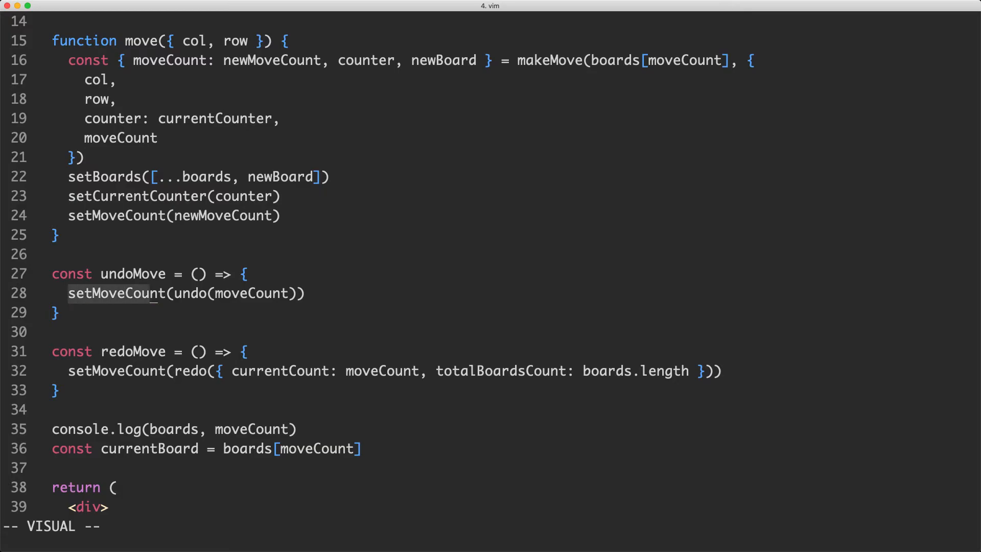
key(Escape)
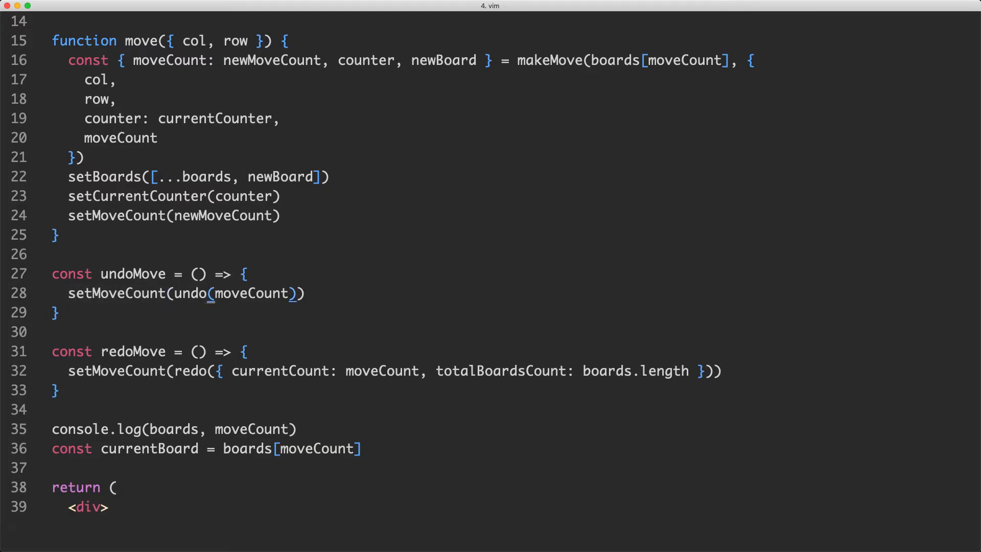
key(V)
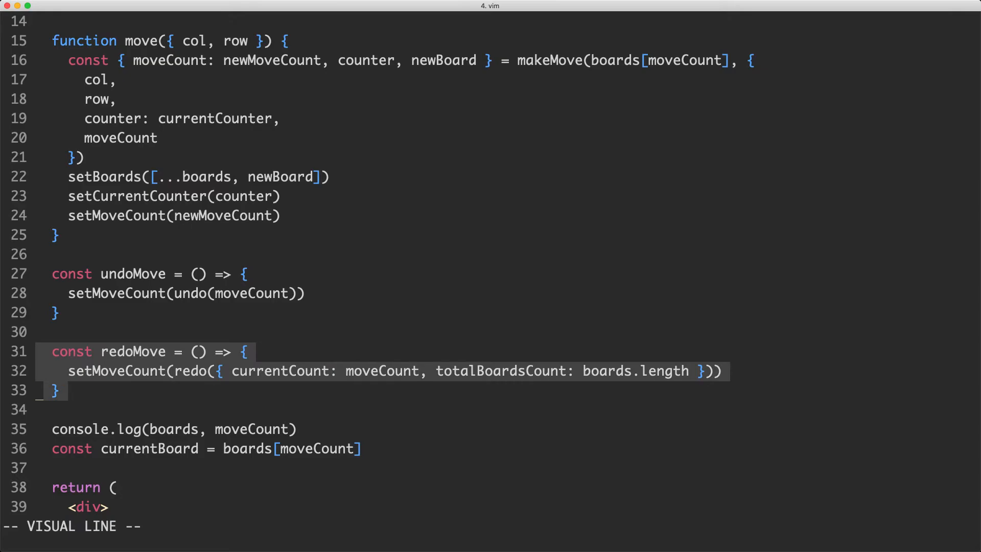
key(Escape)
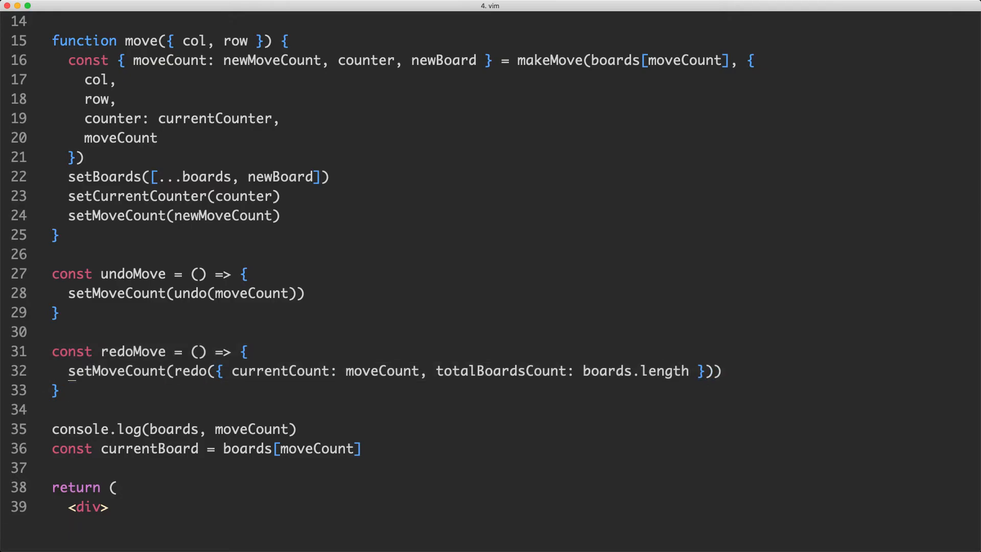
key(v)
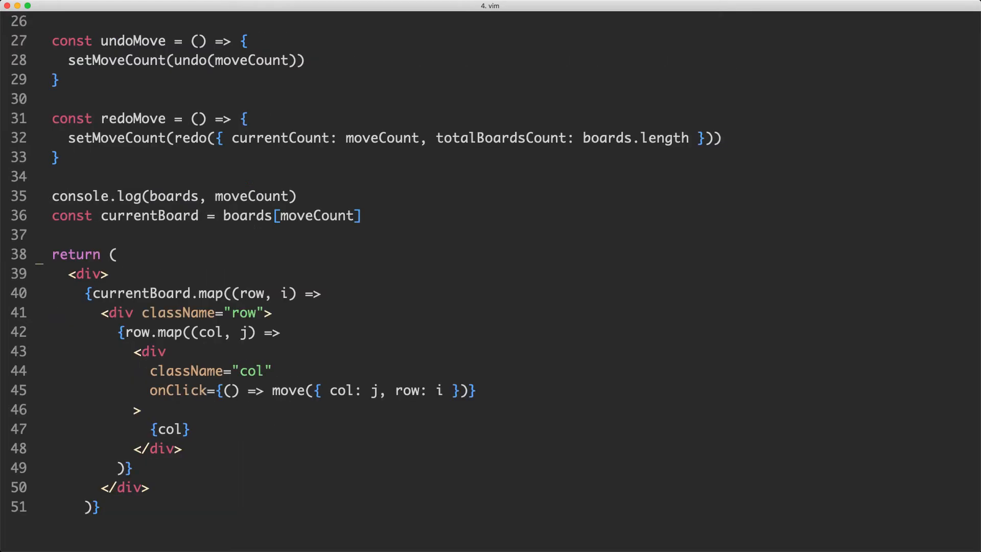
scroll(down, 3)
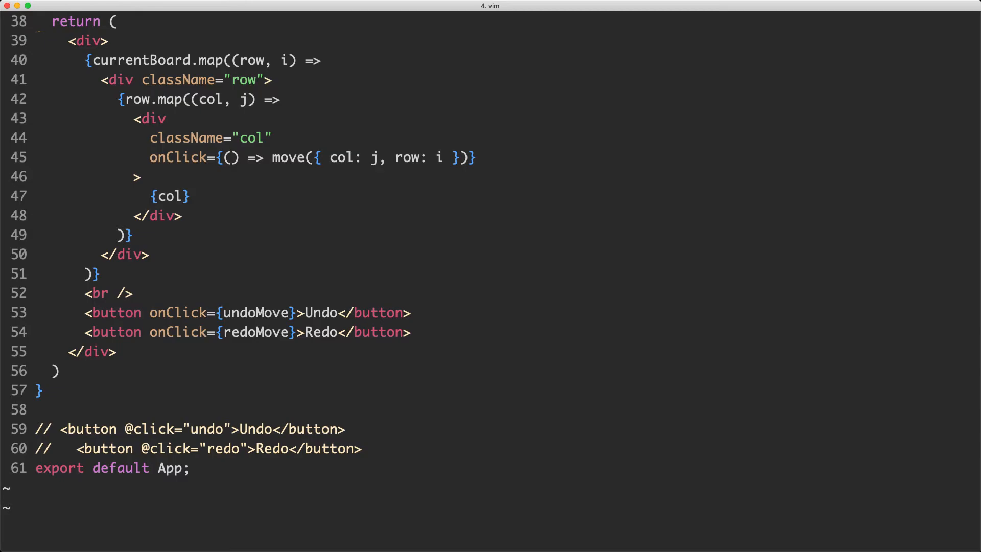
key(V)
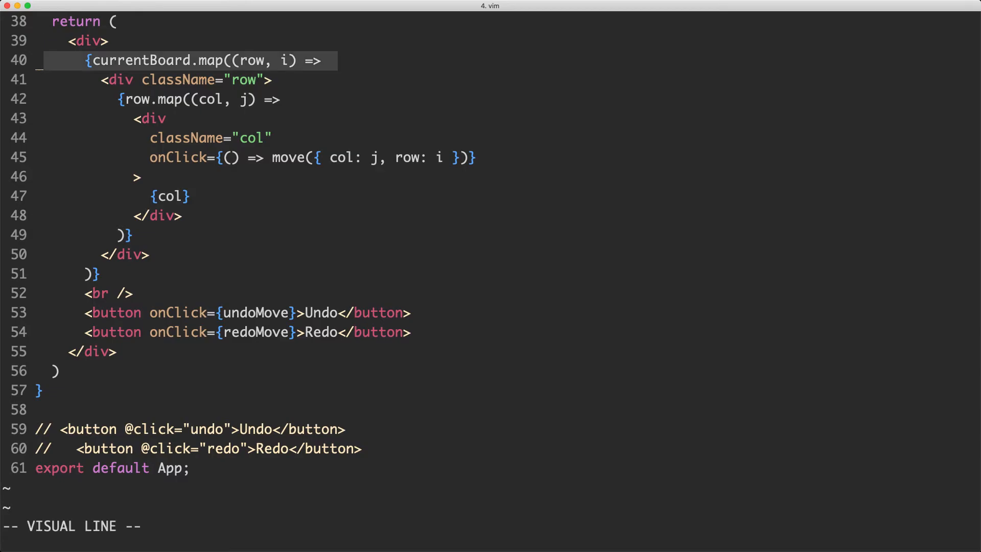
key(Escape)
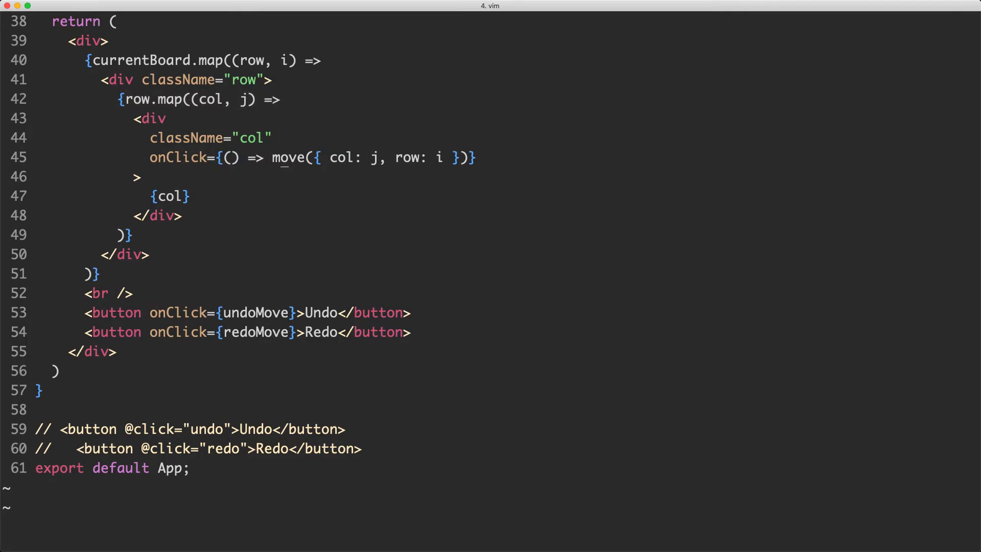
key(v)
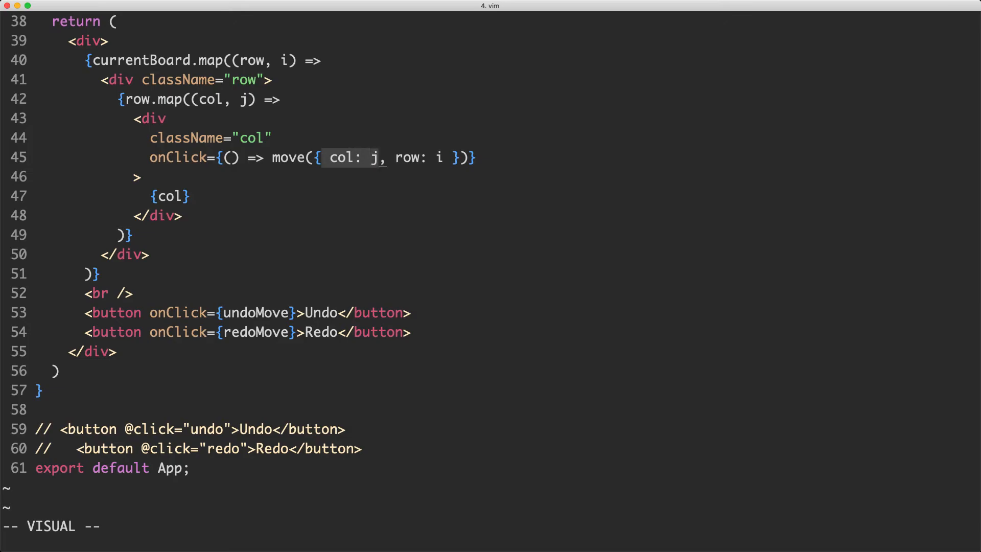